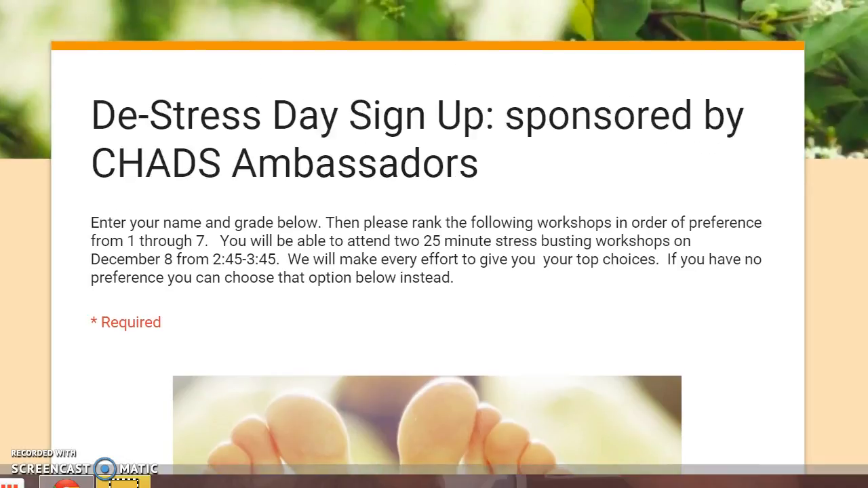
{"action": "scroll", "scroll_direction": "down", "scroll_amount": 3}
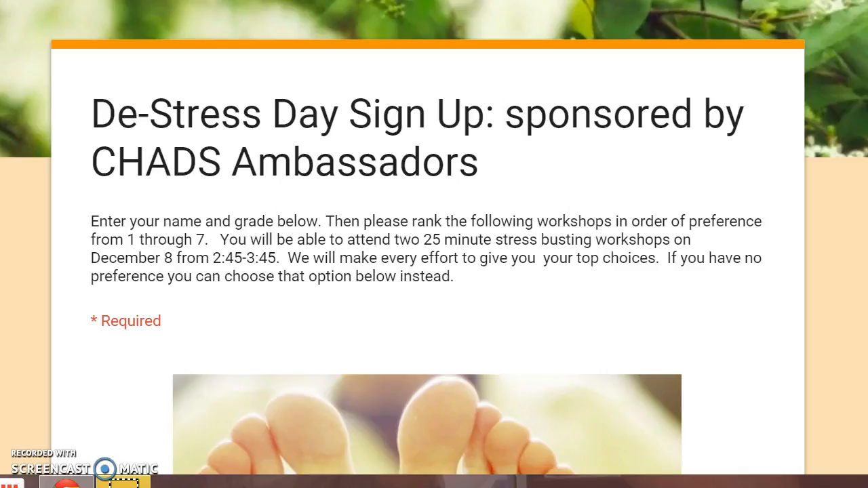
{"action": "scroll", "scroll_direction": "down", "scroll_amount": 3}
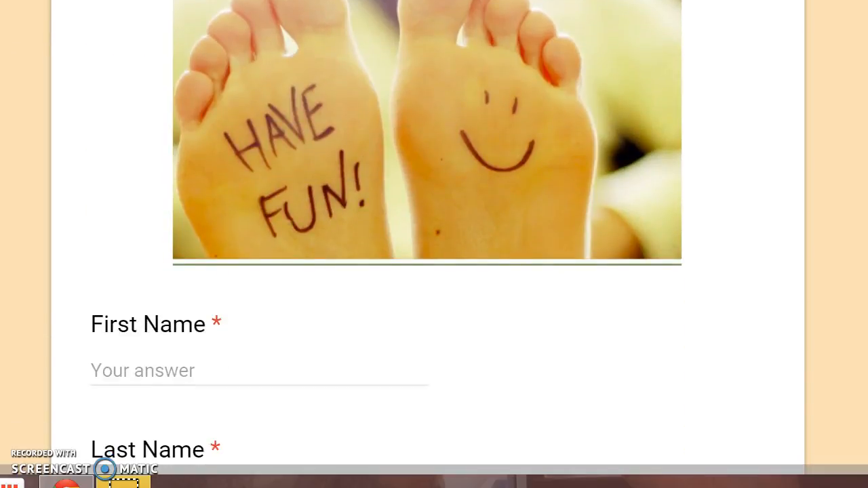
{"action": "scroll", "scroll_direction": "down", "scroll_amount": 3}
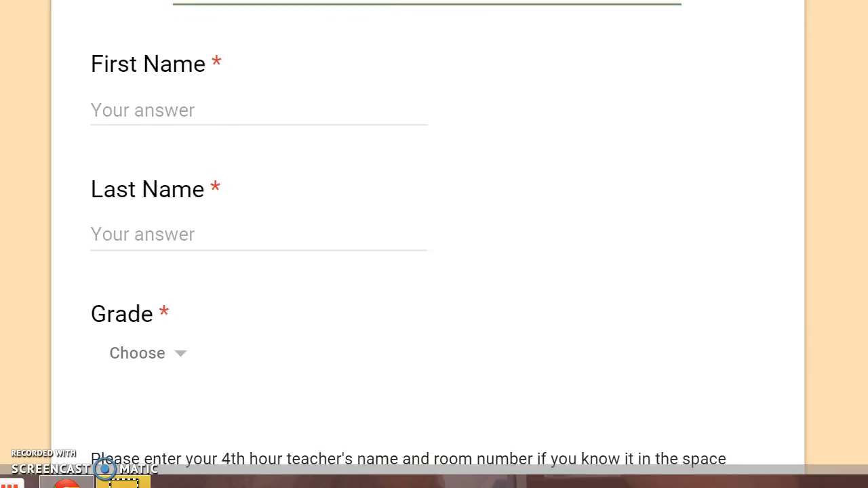
{"action": "scroll", "scroll_direction": "down", "scroll_amount": 3}
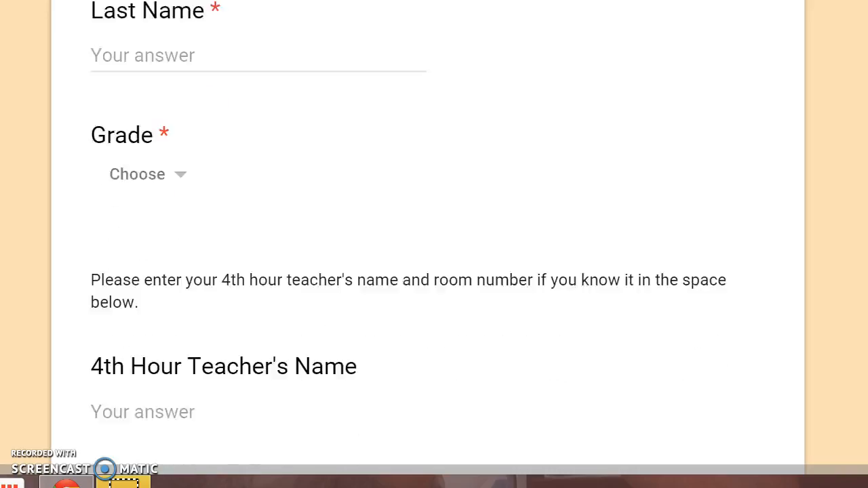
{"action": "scroll", "scroll_direction": "down", "scroll_amount": 3}
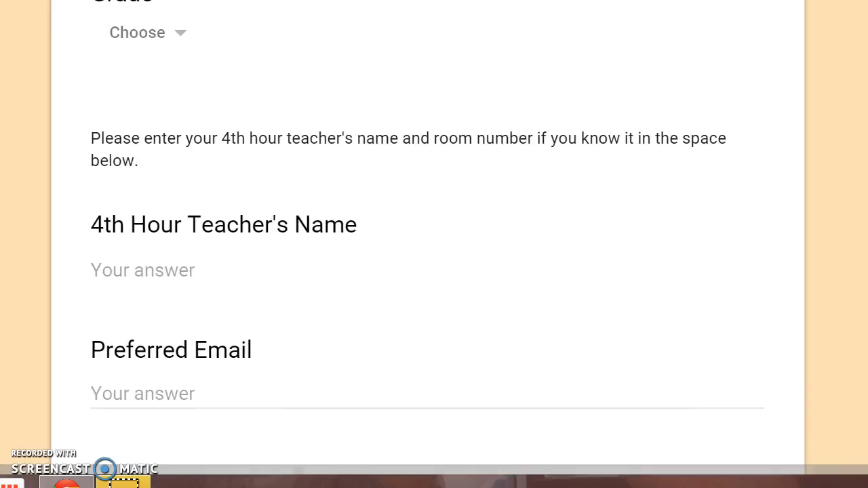
{"action": "scroll", "scroll_direction": "down", "scroll_amount": 3}
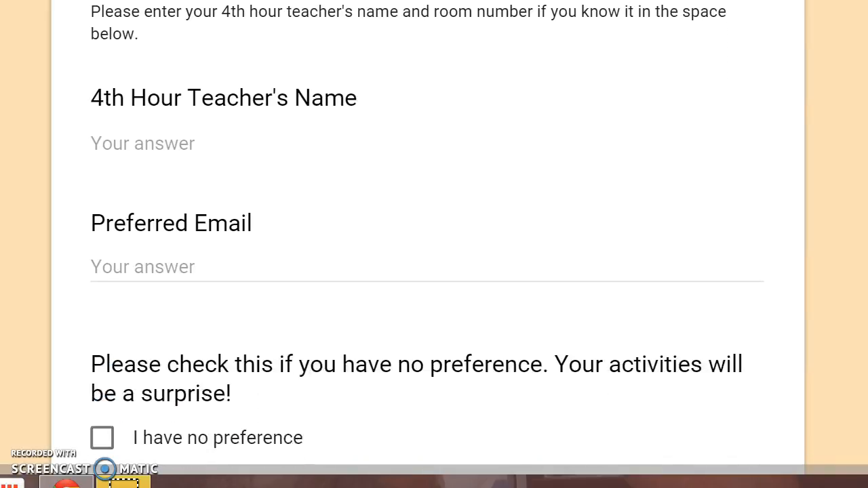
{"action": "scroll", "scroll_direction": "down", "scroll_amount": 3}
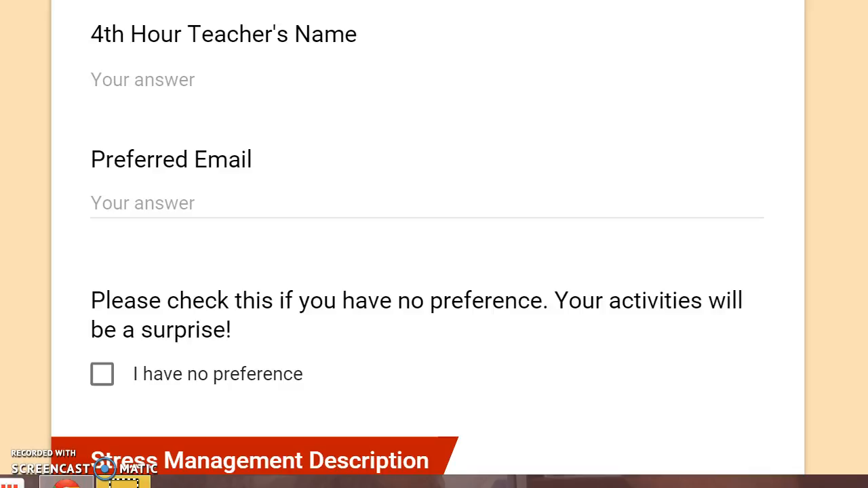
{"action": "scroll", "scroll_direction": "down", "scroll_amount": 3}
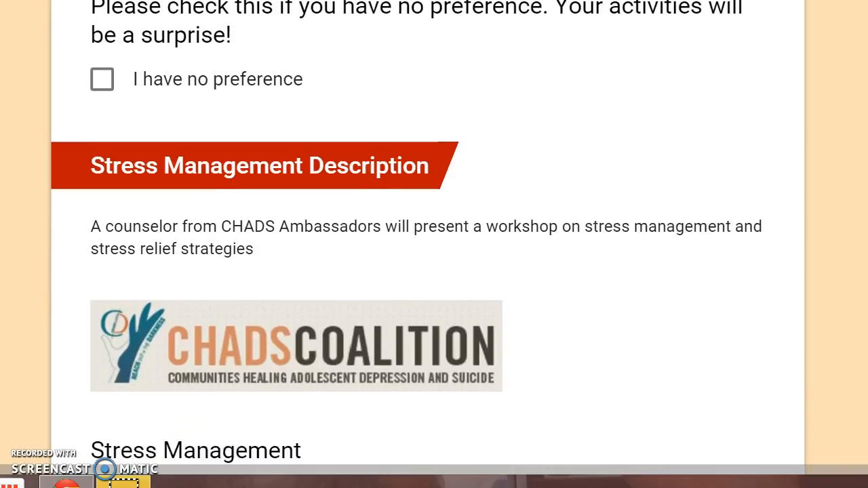
{"action": "scroll", "scroll_direction": "down", "scroll_amount": 3}
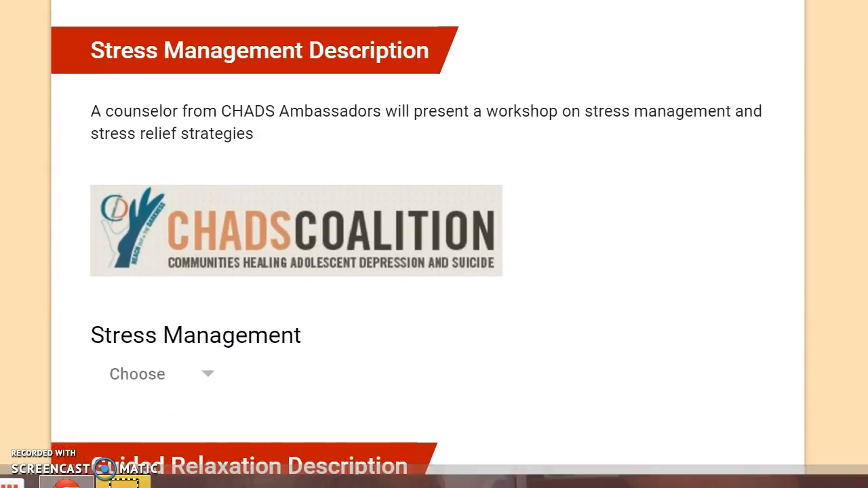
{"action": "scroll", "scroll_direction": "down", "scroll_amount": 3}
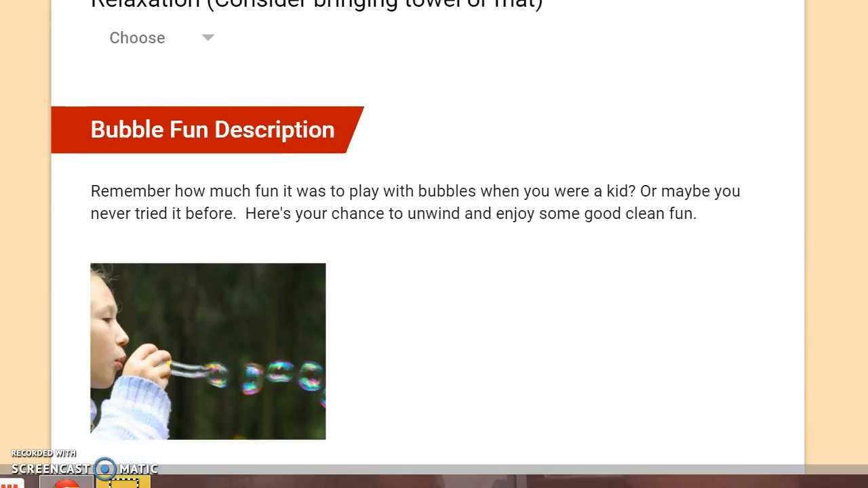
{"action": "scroll", "scroll_direction": "down", "scroll_amount": 3}
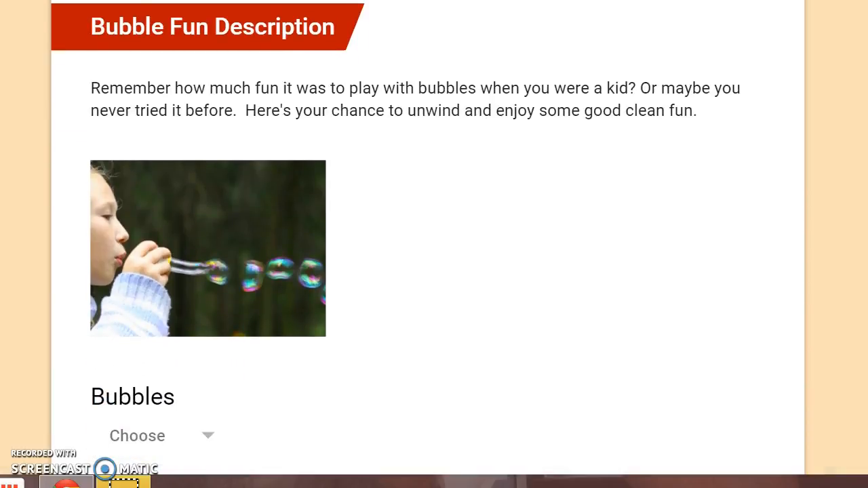
{"action": "scroll", "scroll_direction": "down", "scroll_amount": 3}
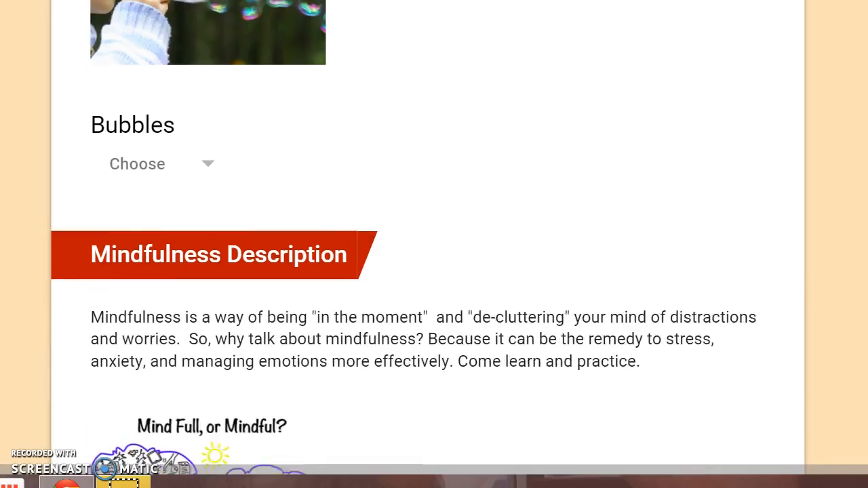
{"action": "scroll", "scroll_direction": "down", "scroll_amount": 3}
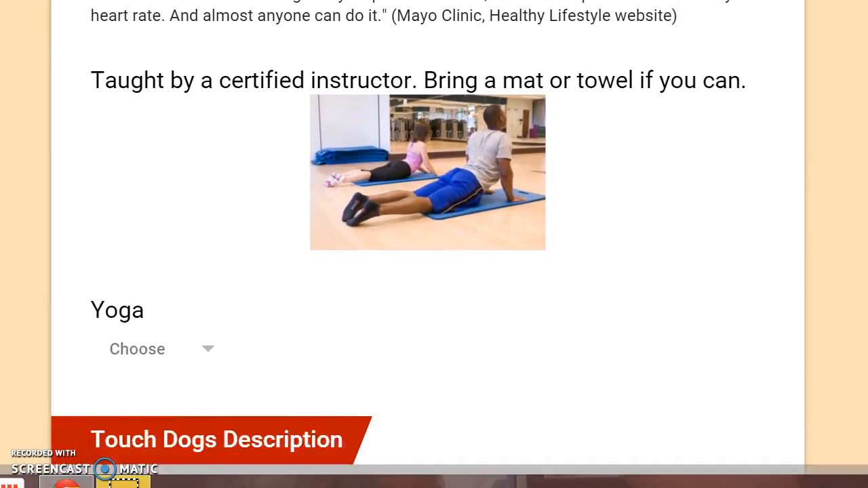
{"action": "scroll", "scroll_direction": "down", "scroll_amount": 3}
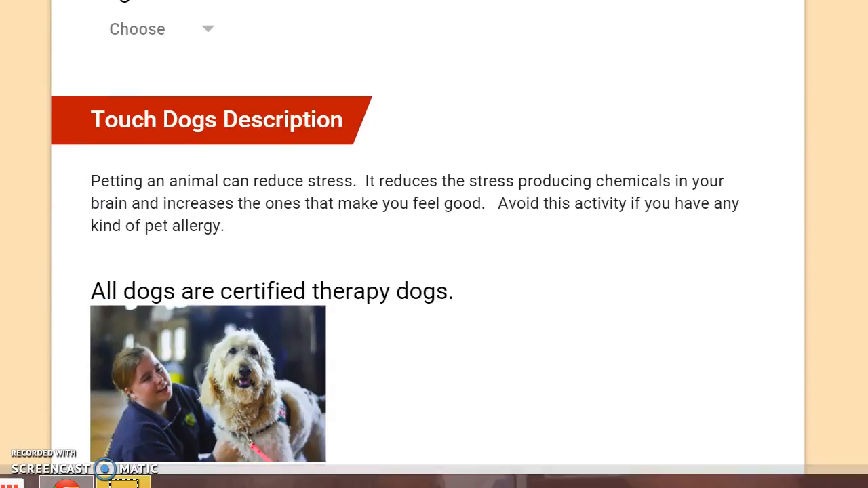
{"action": "scroll", "scroll_direction": "down", "scroll_amount": 3}
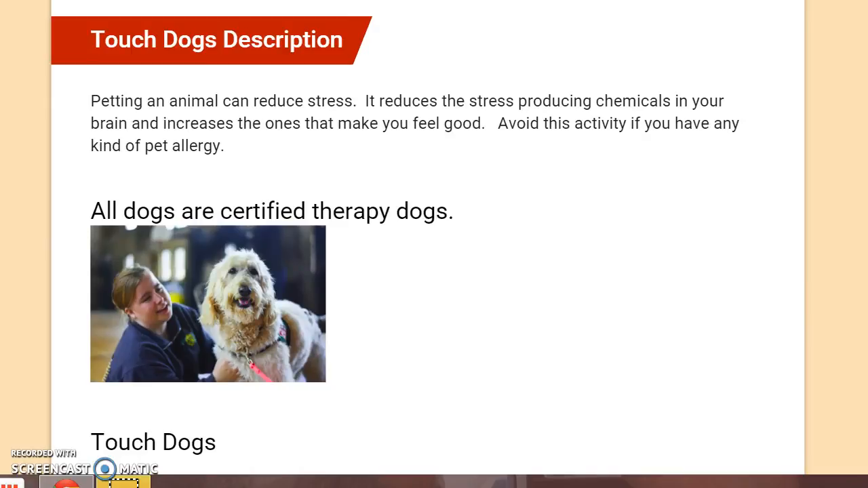
{"action": "scroll", "scroll_direction": "down", "scroll_amount": 3}
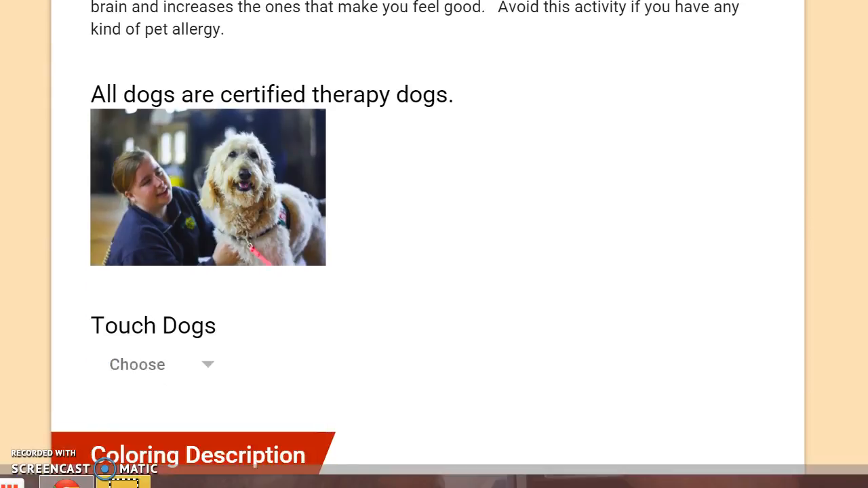
{"action": "scroll", "scroll_direction": "down", "scroll_amount": 3}
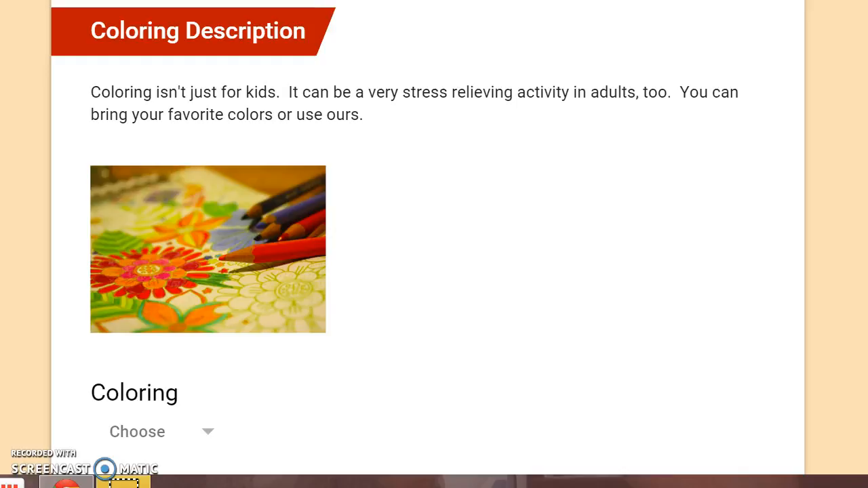
{"action": "scroll", "scroll_direction": "down", "scroll_amount": 3}
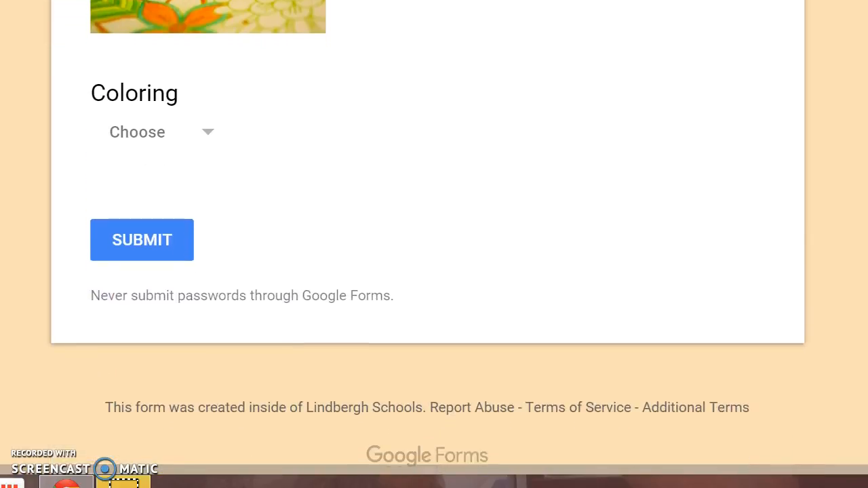
{"action": "scroll", "scroll_direction": "down", "scroll_amount": 3}
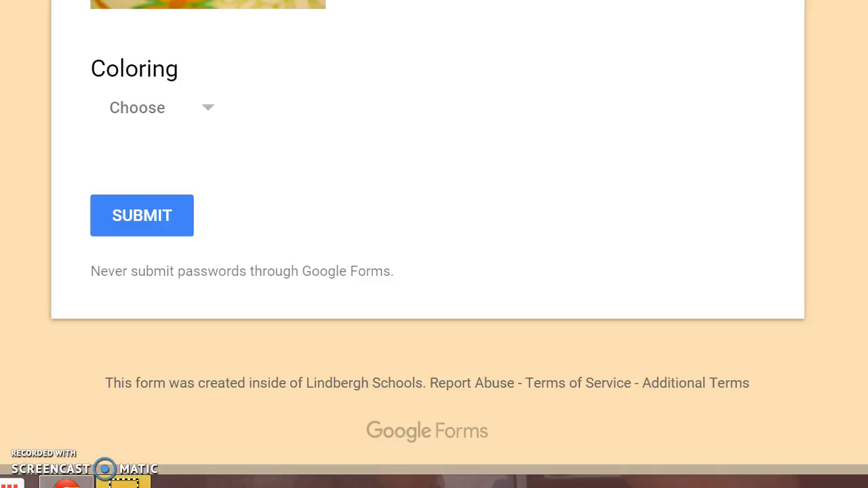